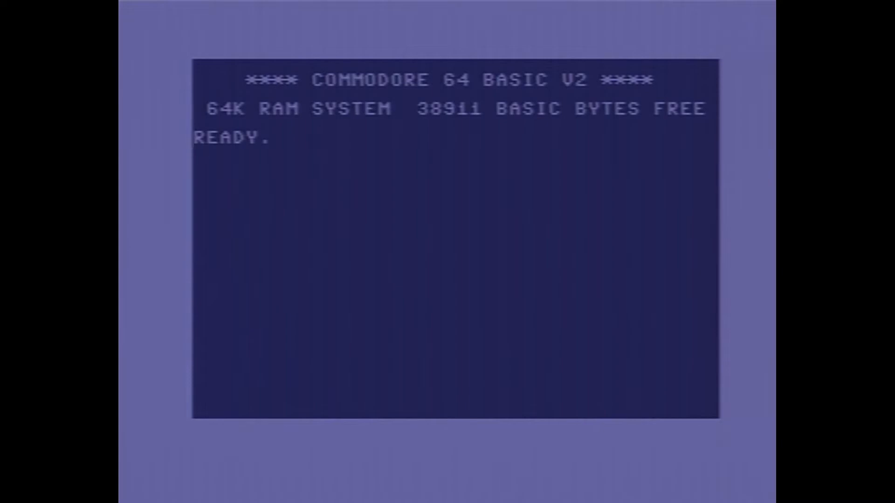
Enter LOAD"FB",8 to load FB from disk drive 8, then begin typing RUN
type("LOAD\"")
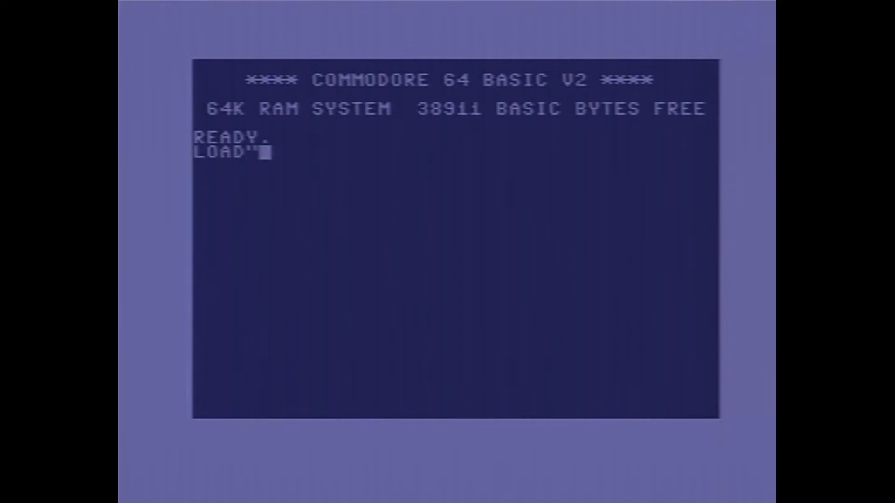
type("FB\",")
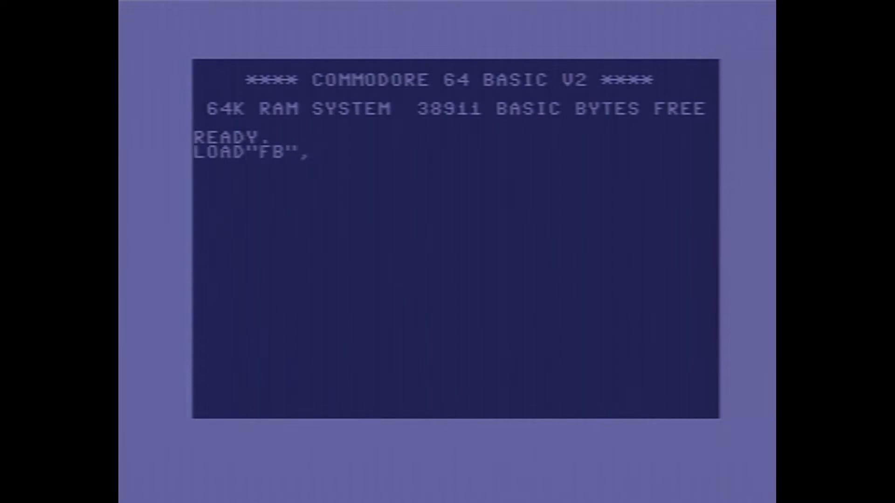
key("Return")
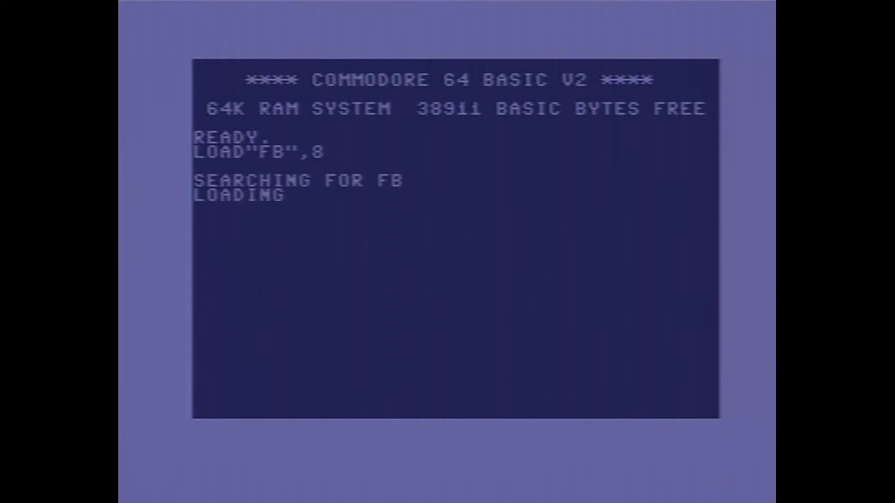
type("RU")
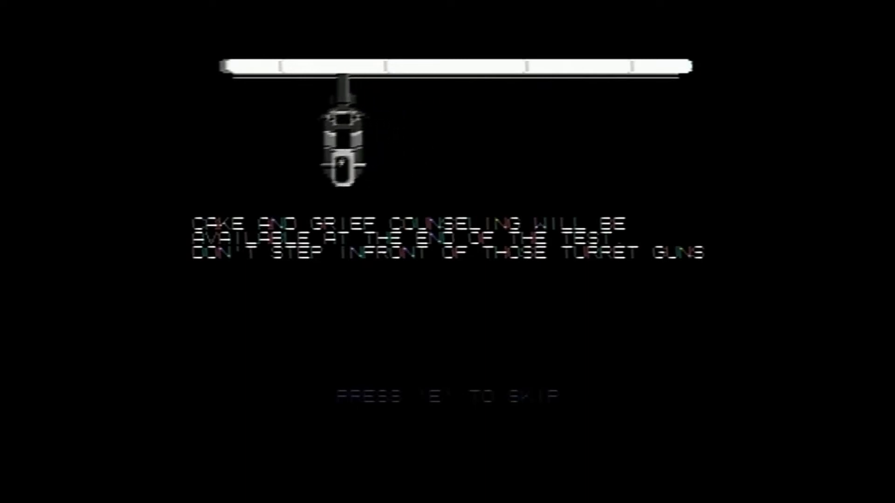
Skip the GLaDOS cake-and-turret-guns message to bring up the next intro screen
key("e")
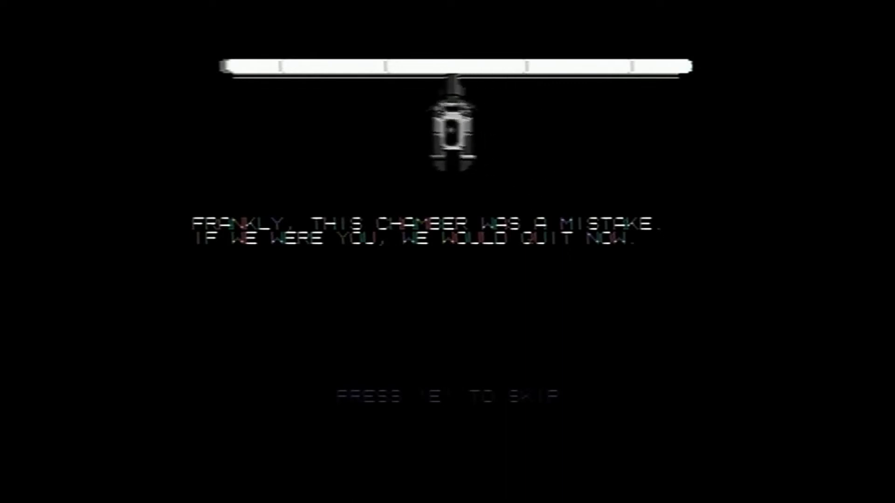
Skip GLaDOS's 'this chamber was a mistake' message to continue testing
key("enter")
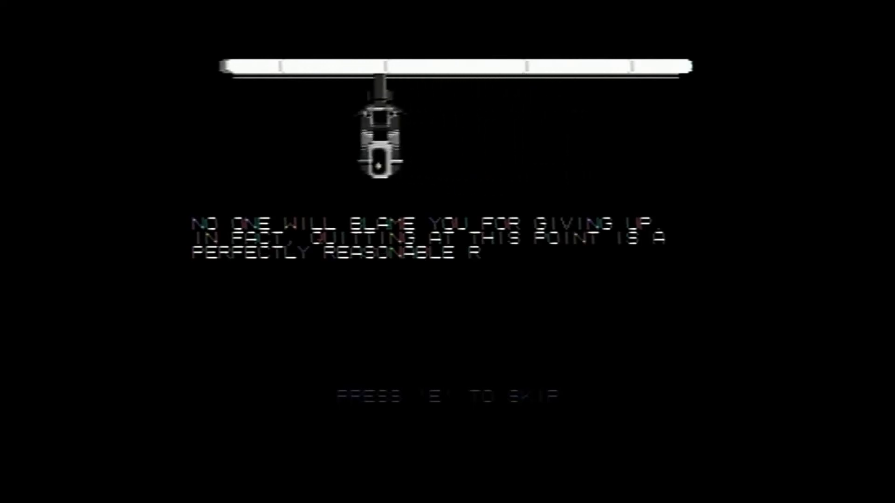
Skip GLaDOS's giving-up taunt to start test chamber 20 (level code RCSF5)
key("e")
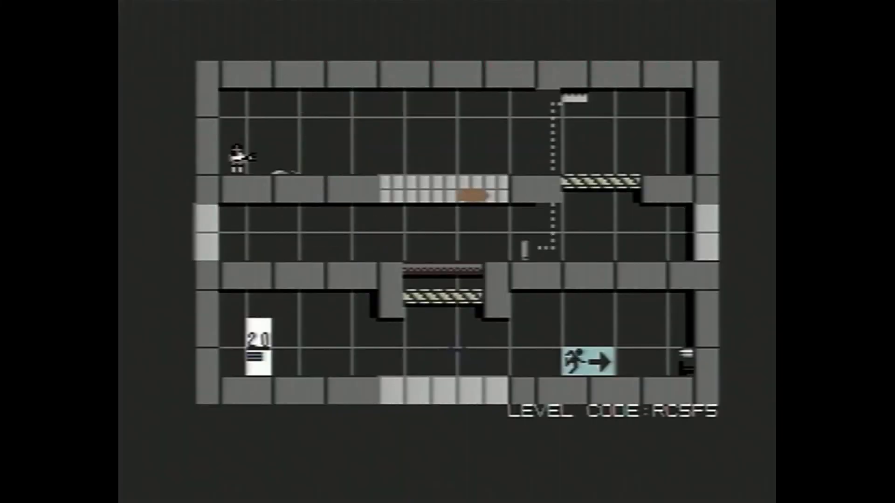
Walk the character right along chamber 20's upper ledge toward the middle
key("Right")
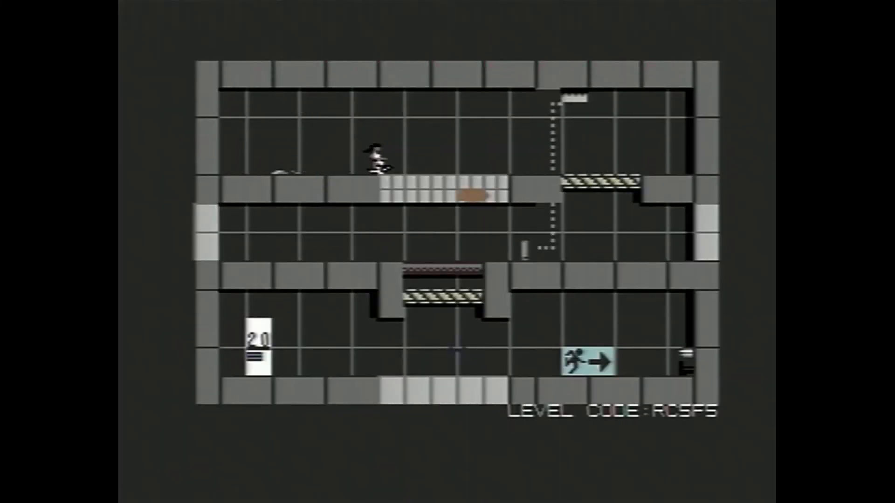